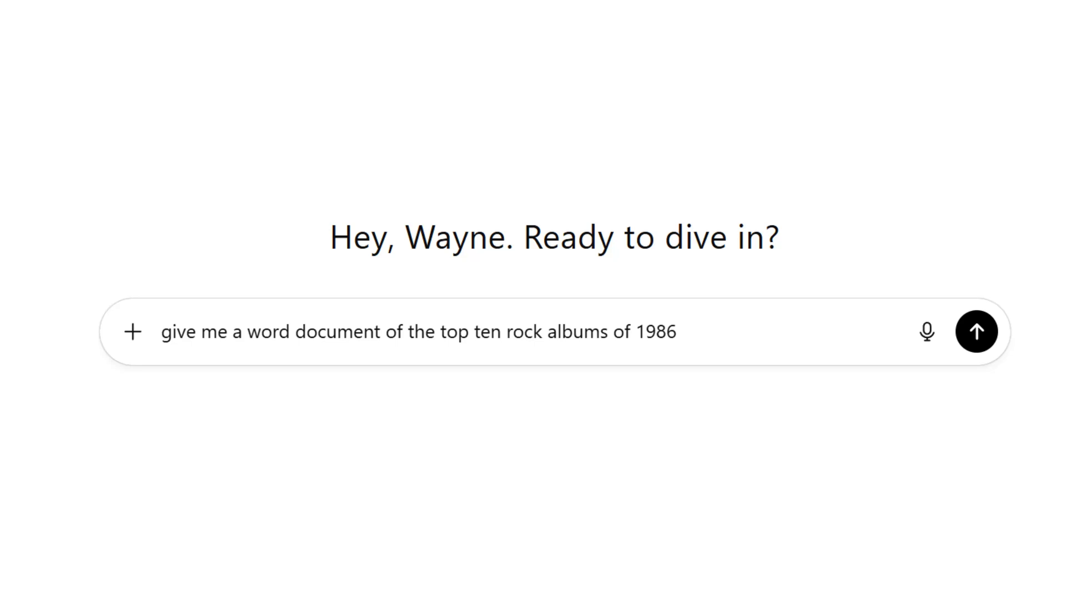
mouse_move(789, 164)
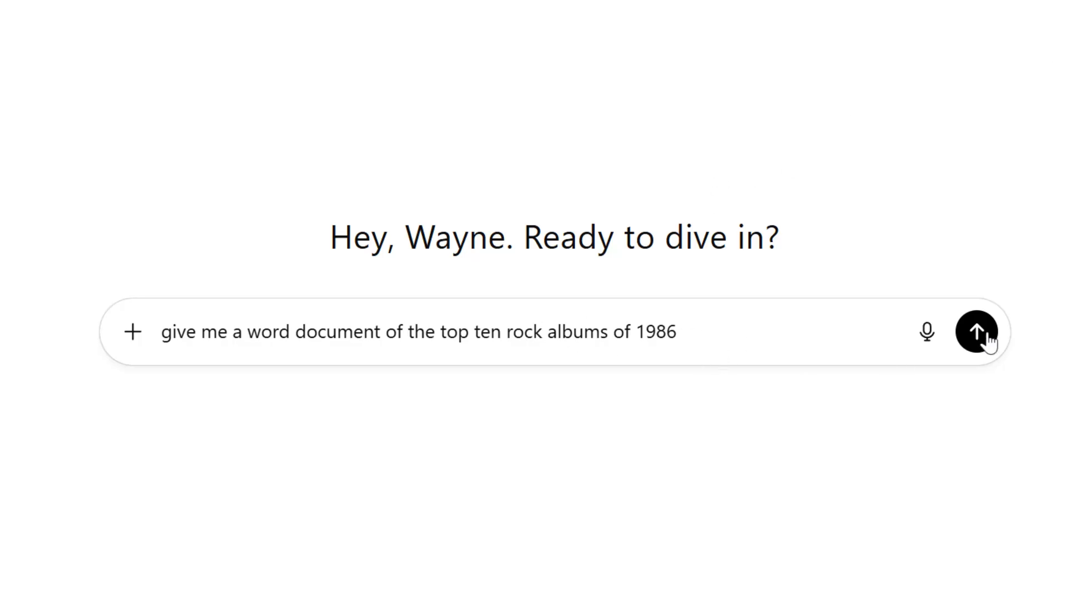
Submit the prompt for a Word document of the top ten rock albums of 1986 and read the list.
click(978, 332)
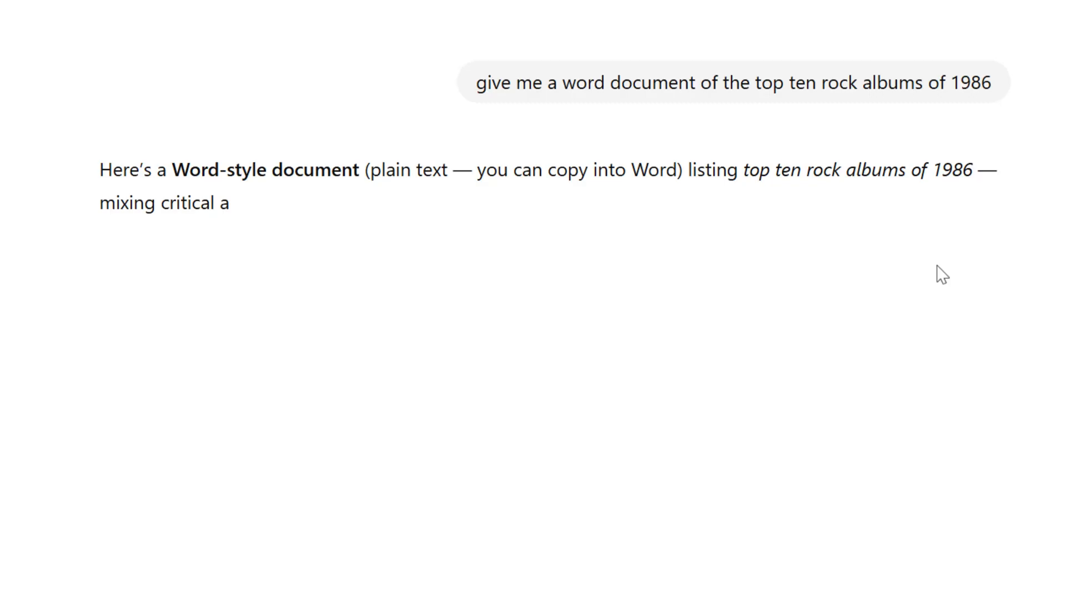
scroll(down, 3)
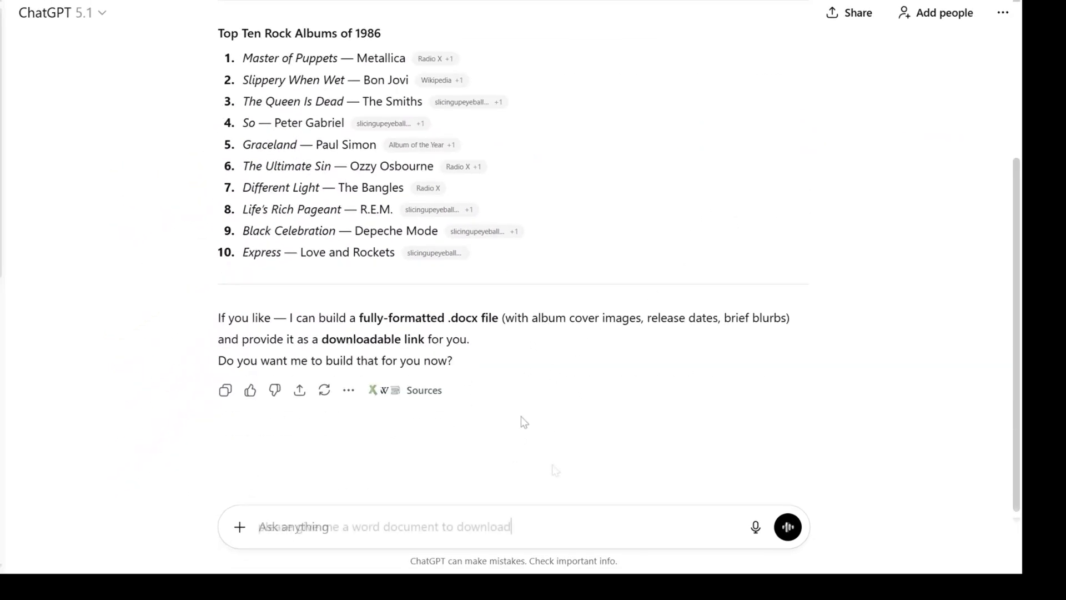
Ask 'please give me a word document to download' and receive Top_Ten_Rock_Albums_1986.docx.
text(please give me a word document to download)
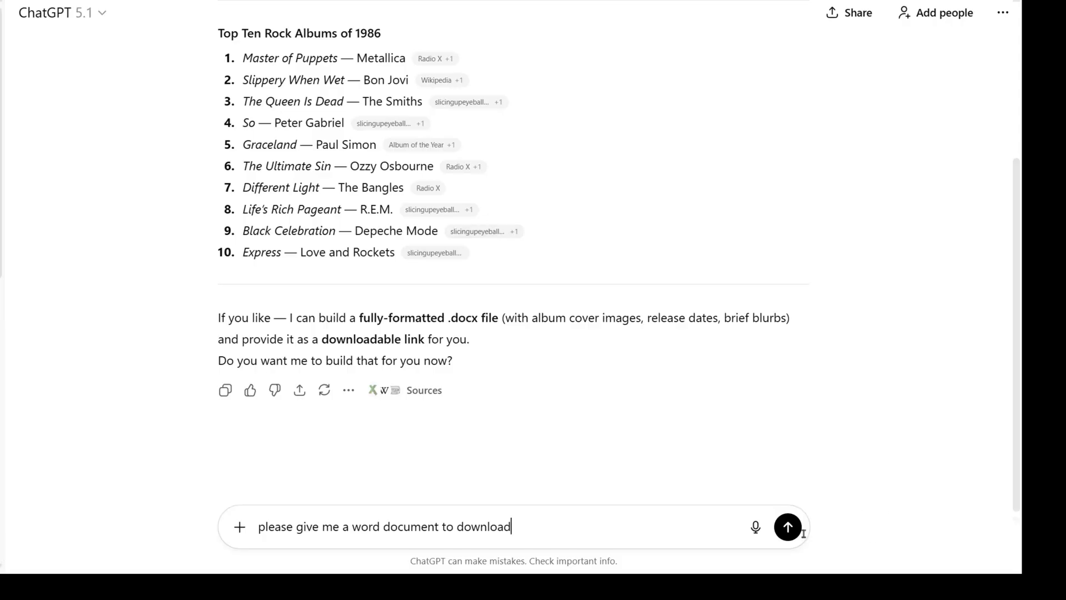
click(786, 526)
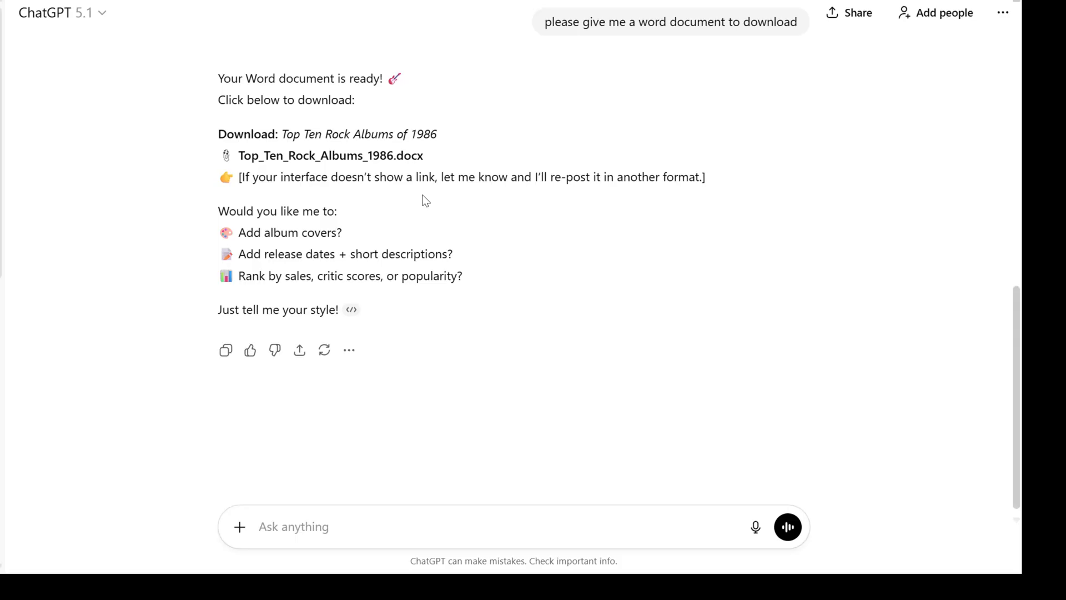
mouse_move(481, 198)
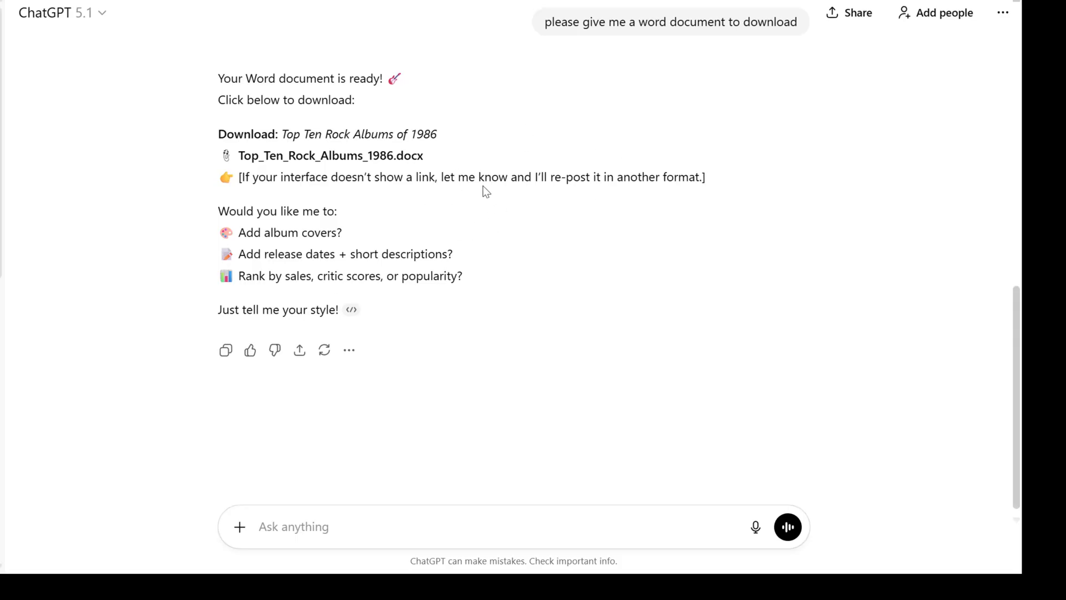
mouse_move(476, 195)
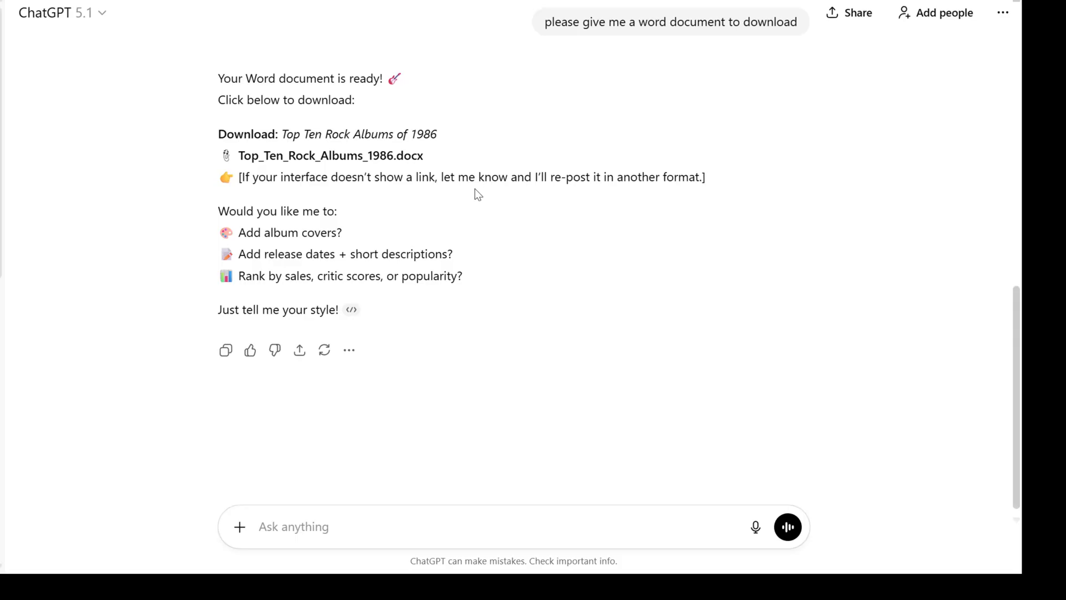
mouse_move(350, 528)
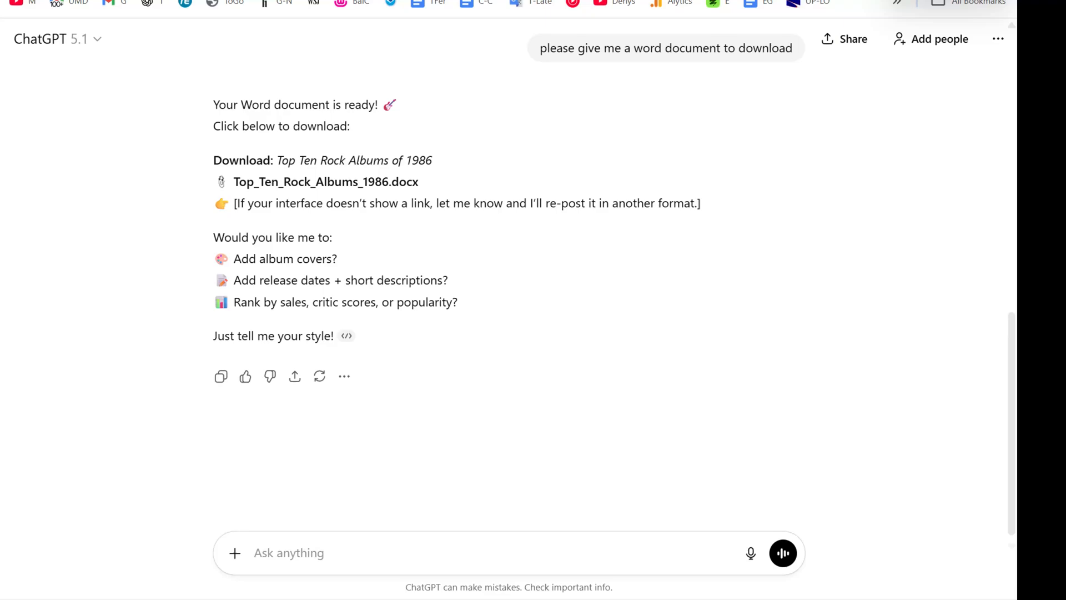
Request a new canvas of the album list and download it as Top Rock Albums 1986.docx.
text(Create a new.)
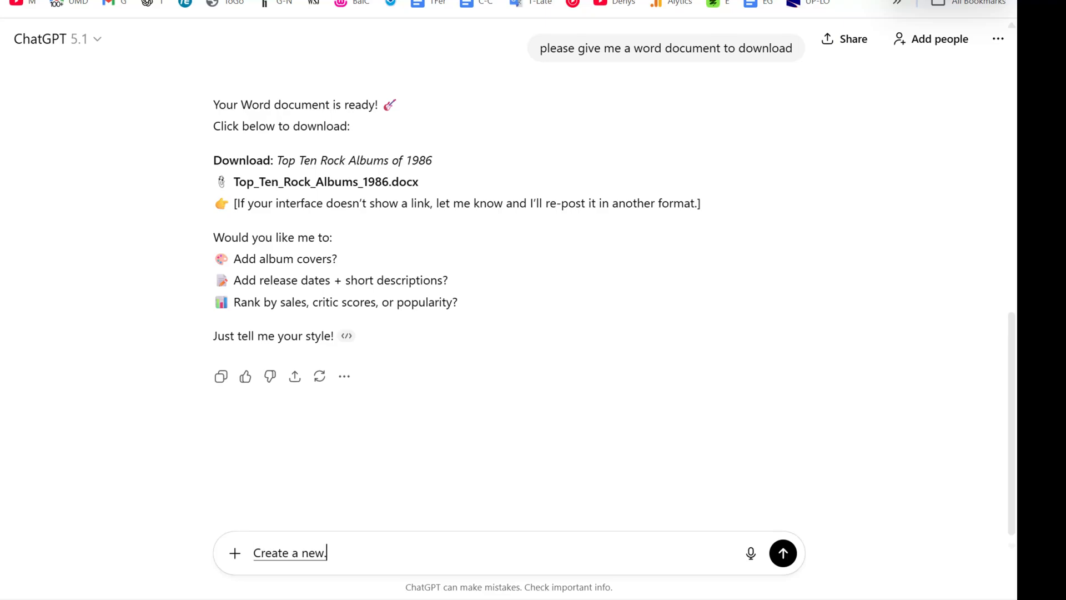
click(783, 553)
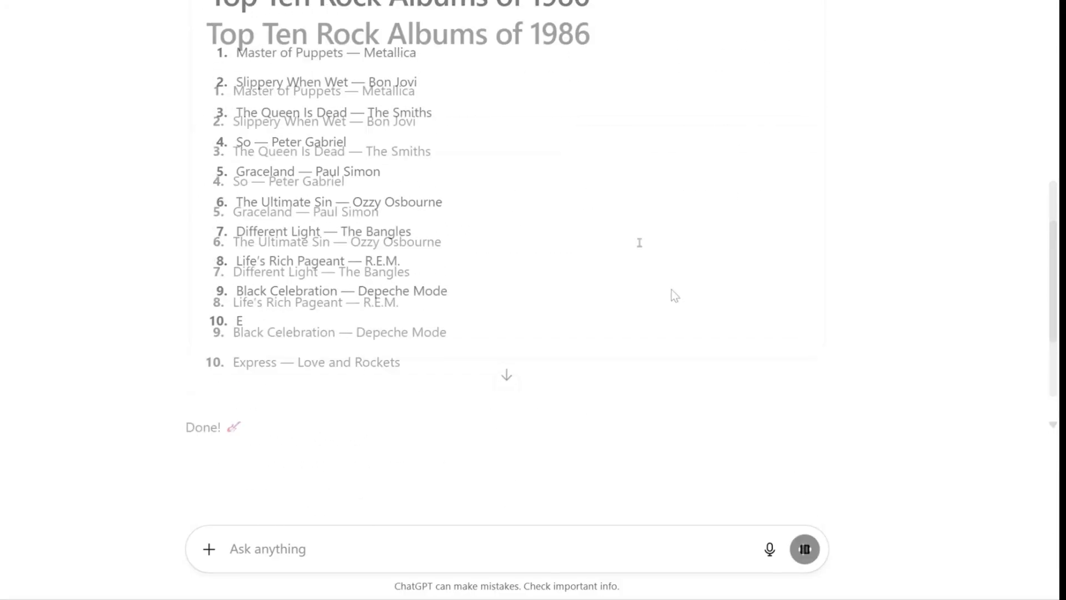
click(970, 188)
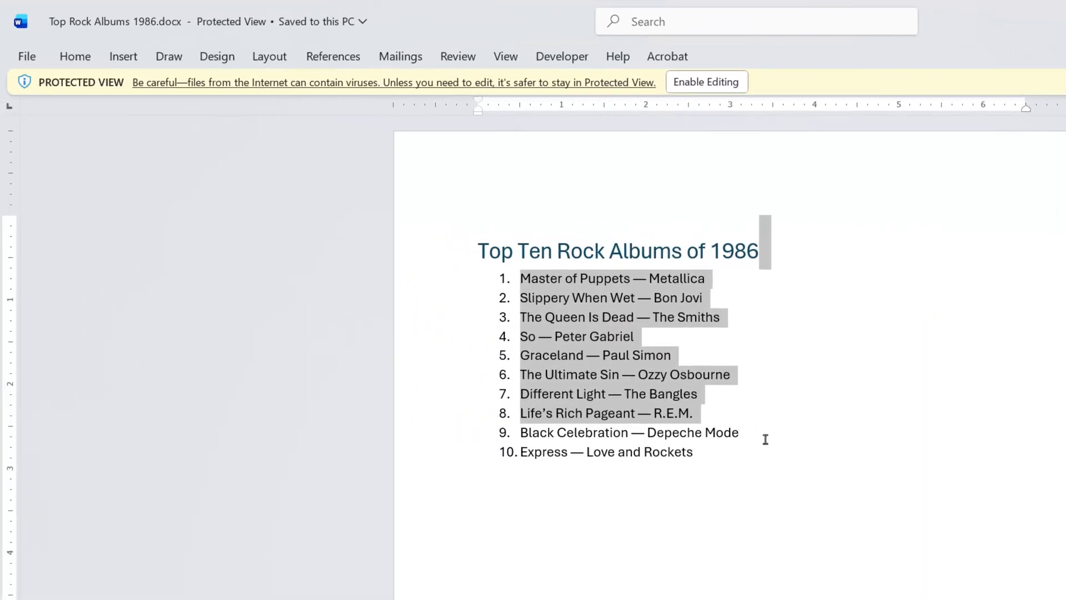
mouse_move(857, 483)
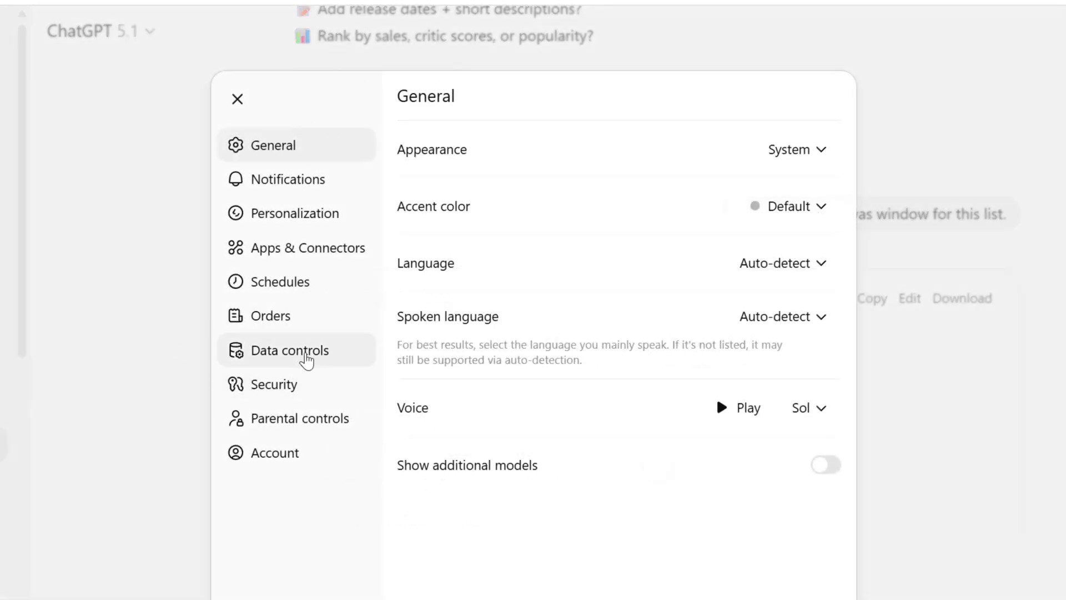
Show the Data controls page in ChatGPT settings.
click(289, 350)
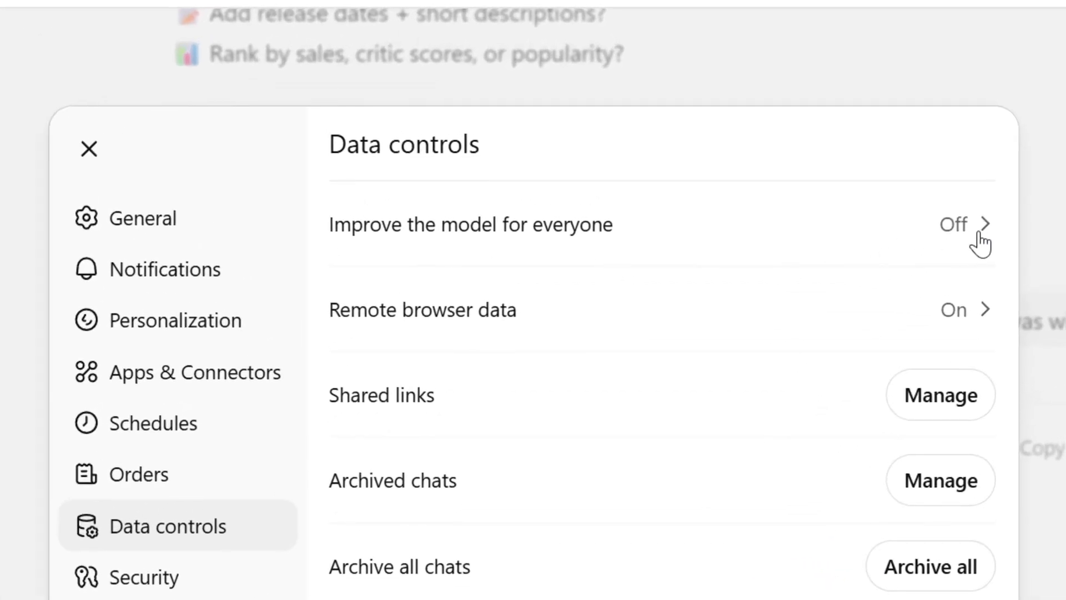
mouse_move(977, 235)
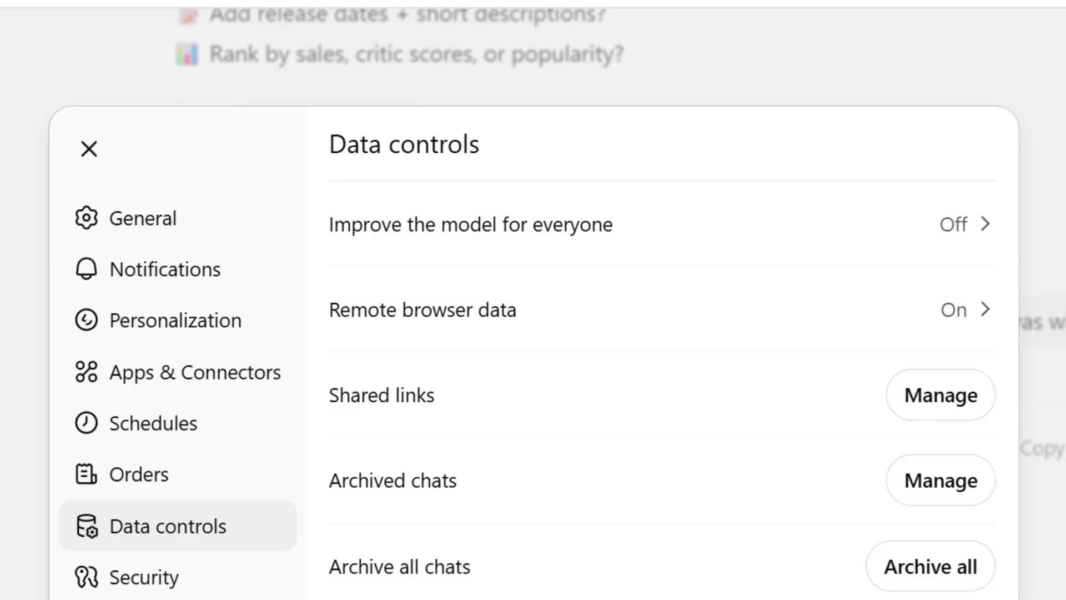
Close Settings and return to the Top Rock Albums 1986 canvas conversation.
click(87, 148)
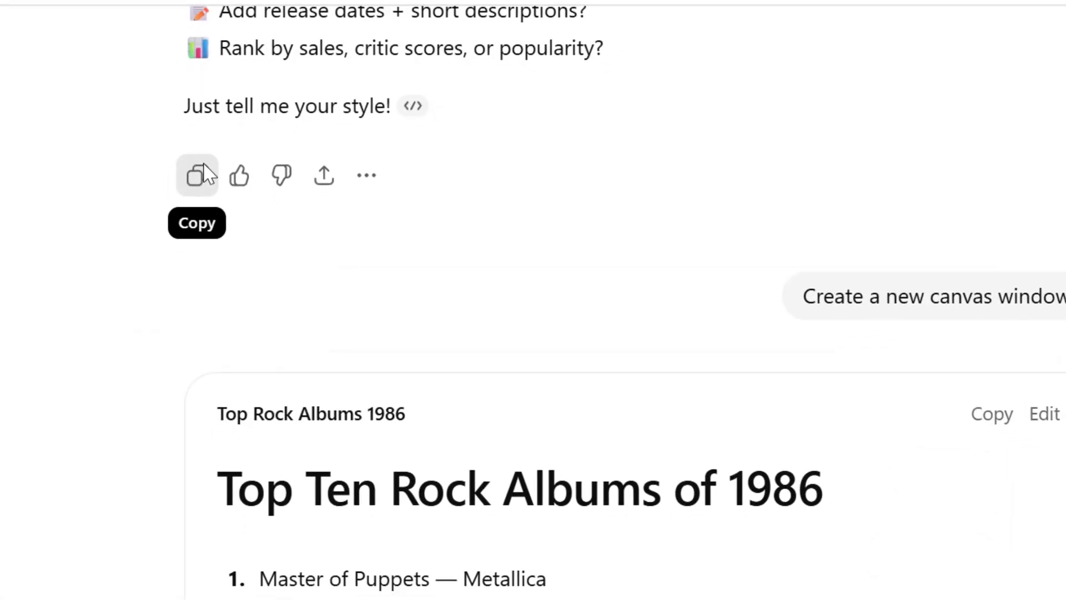